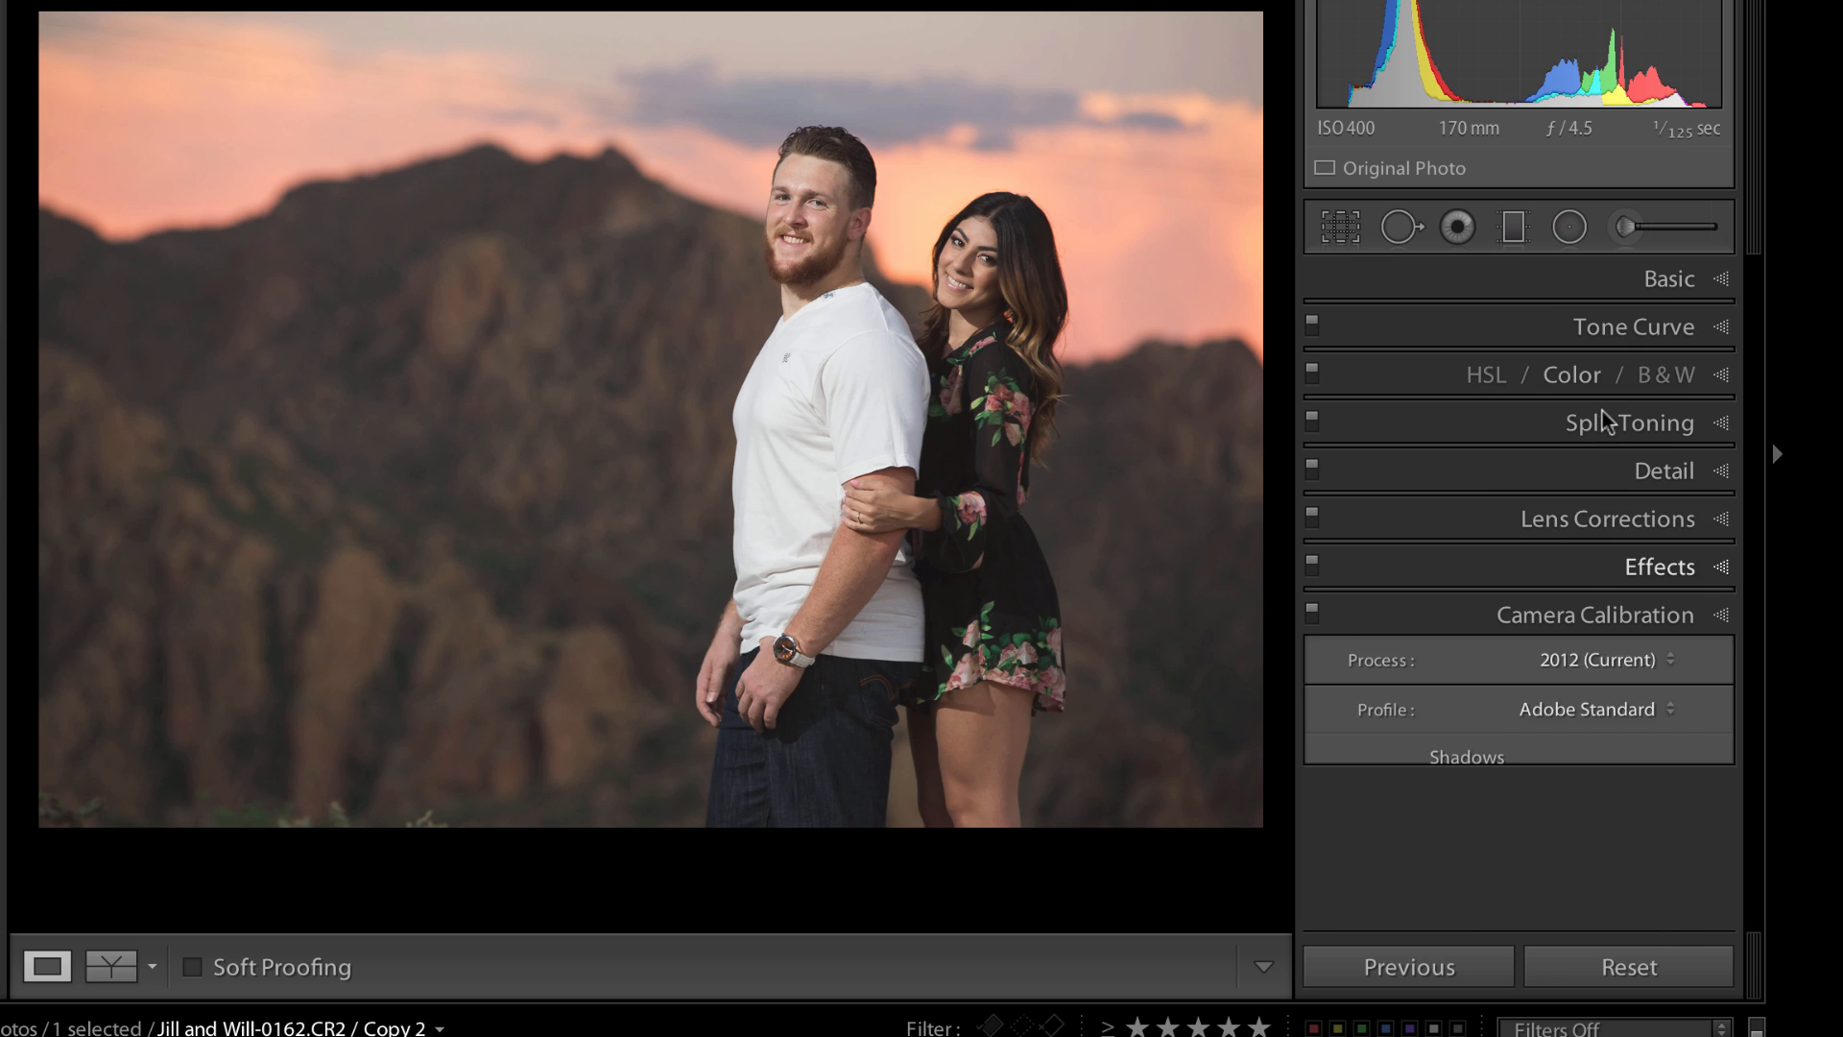
Step: Collapse the right-hand panels and expand Camera Calibration for the mountain sunset couple photo
left_click(1669, 278)
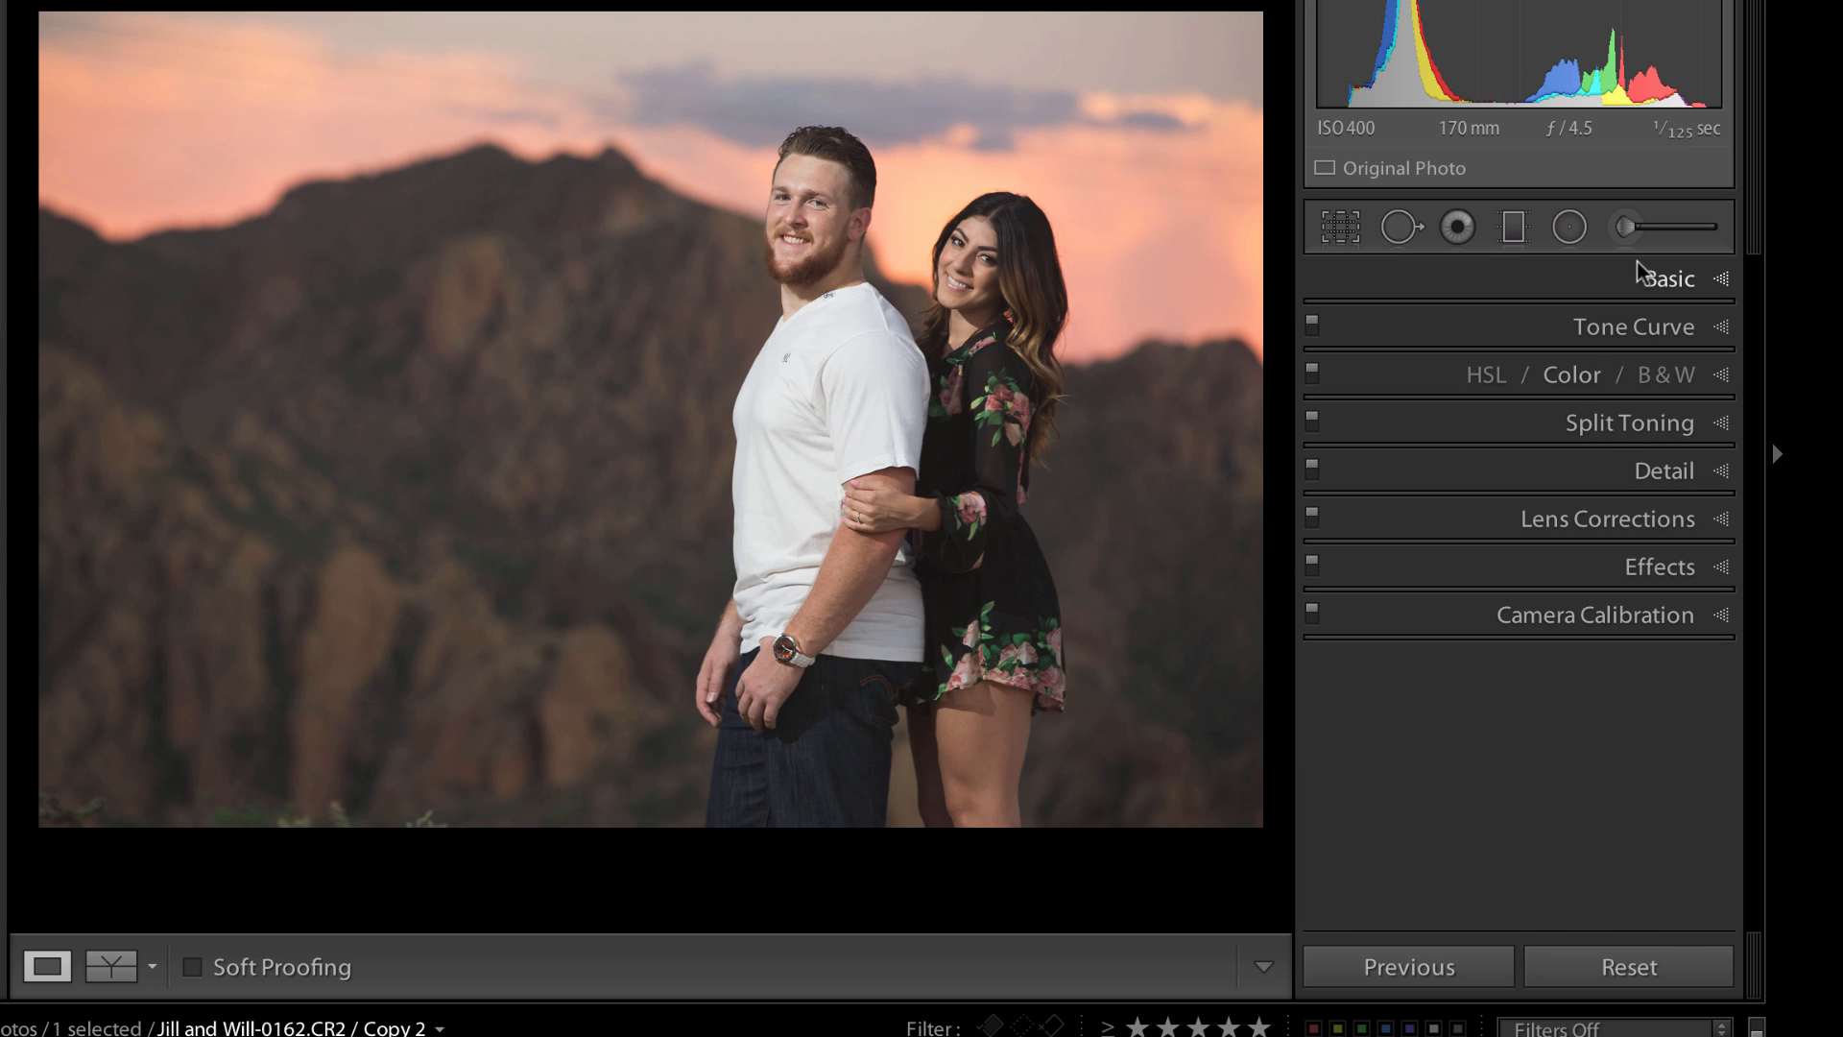
left_click(1597, 616)
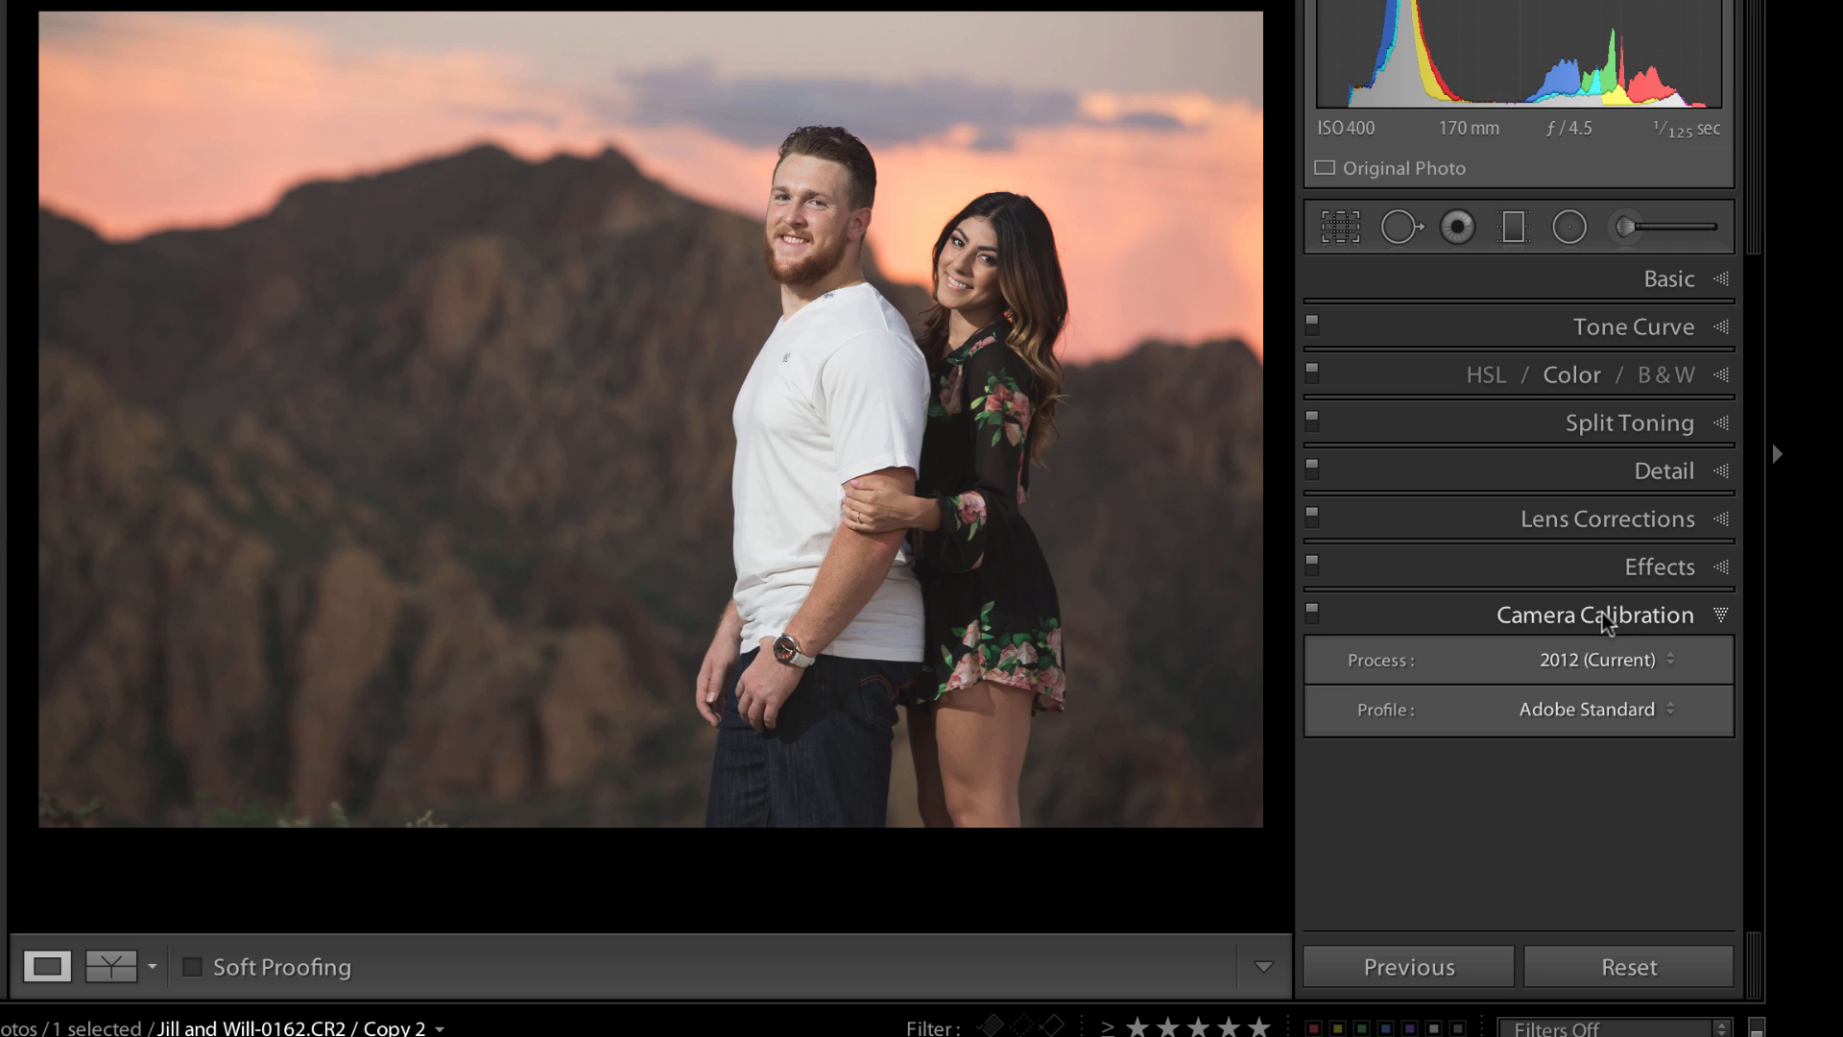
left_click(1597, 614)
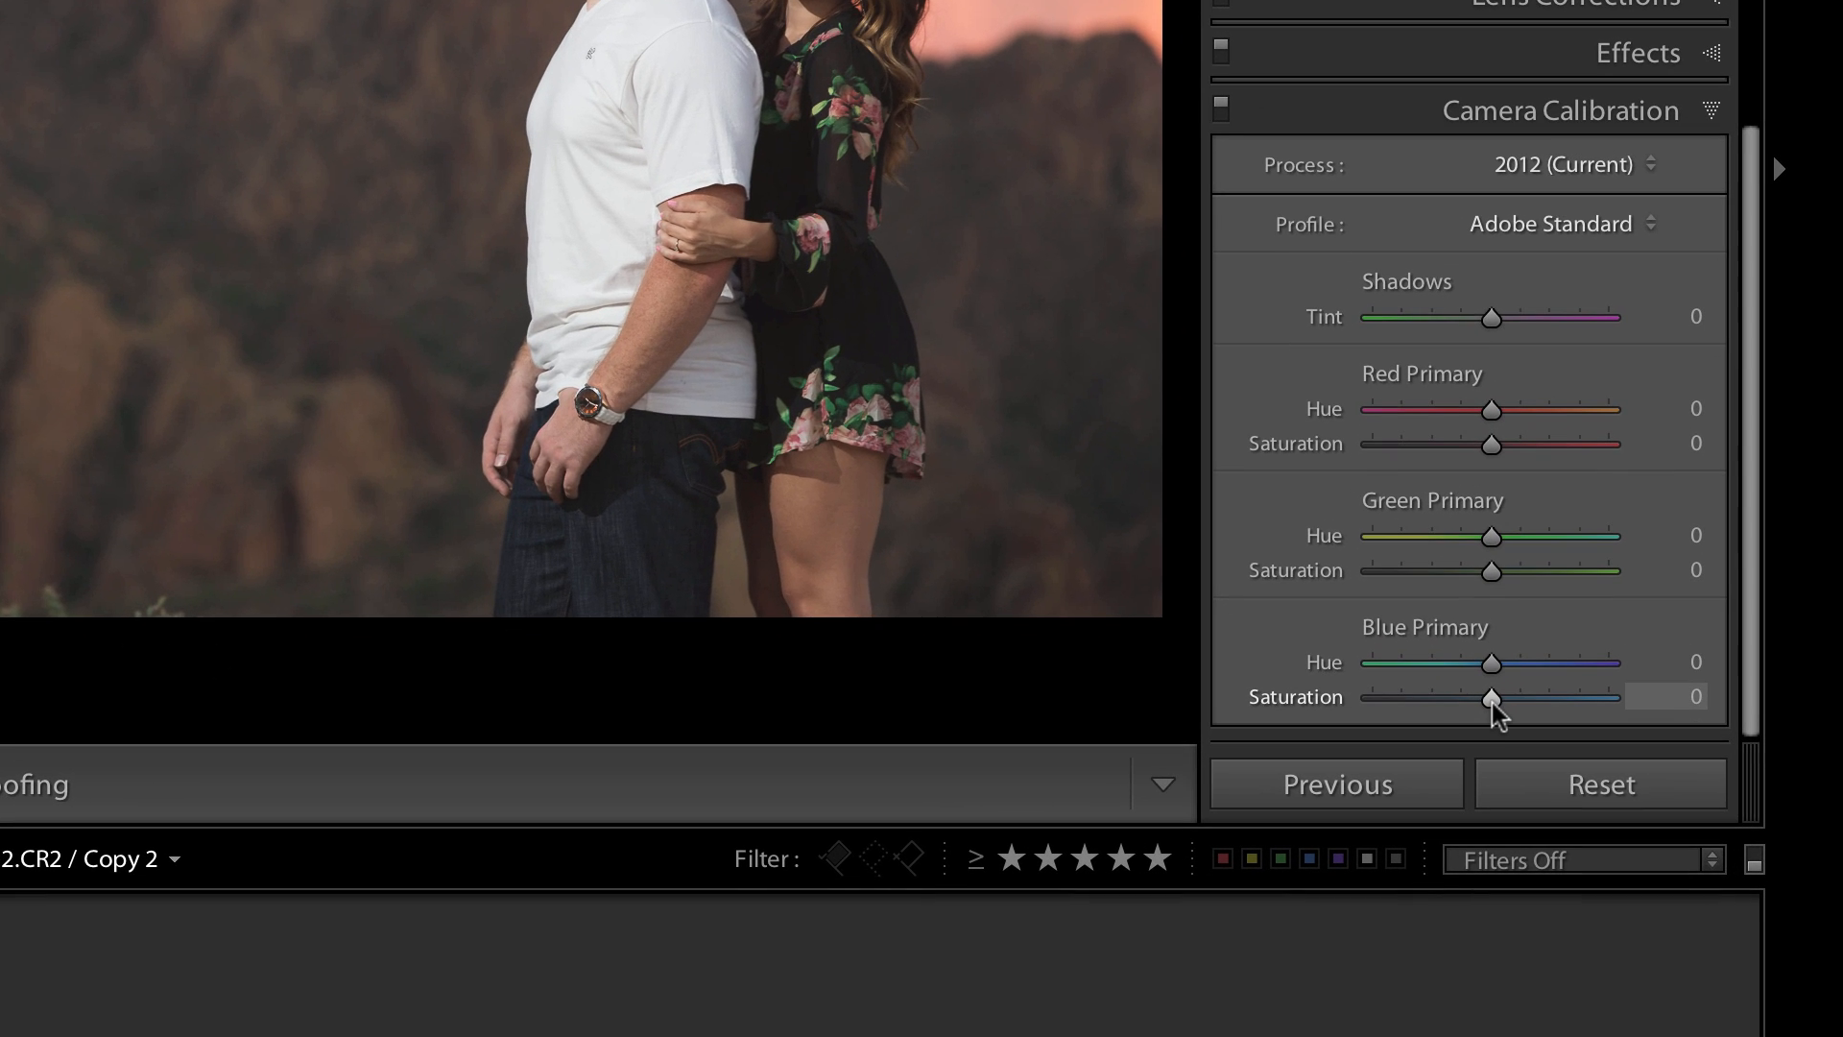
Step: Raise Blue Primary Saturation to +100, compare with Before, then open the striped close-up portrait
left_click_drag(1490, 696, 1611, 696)
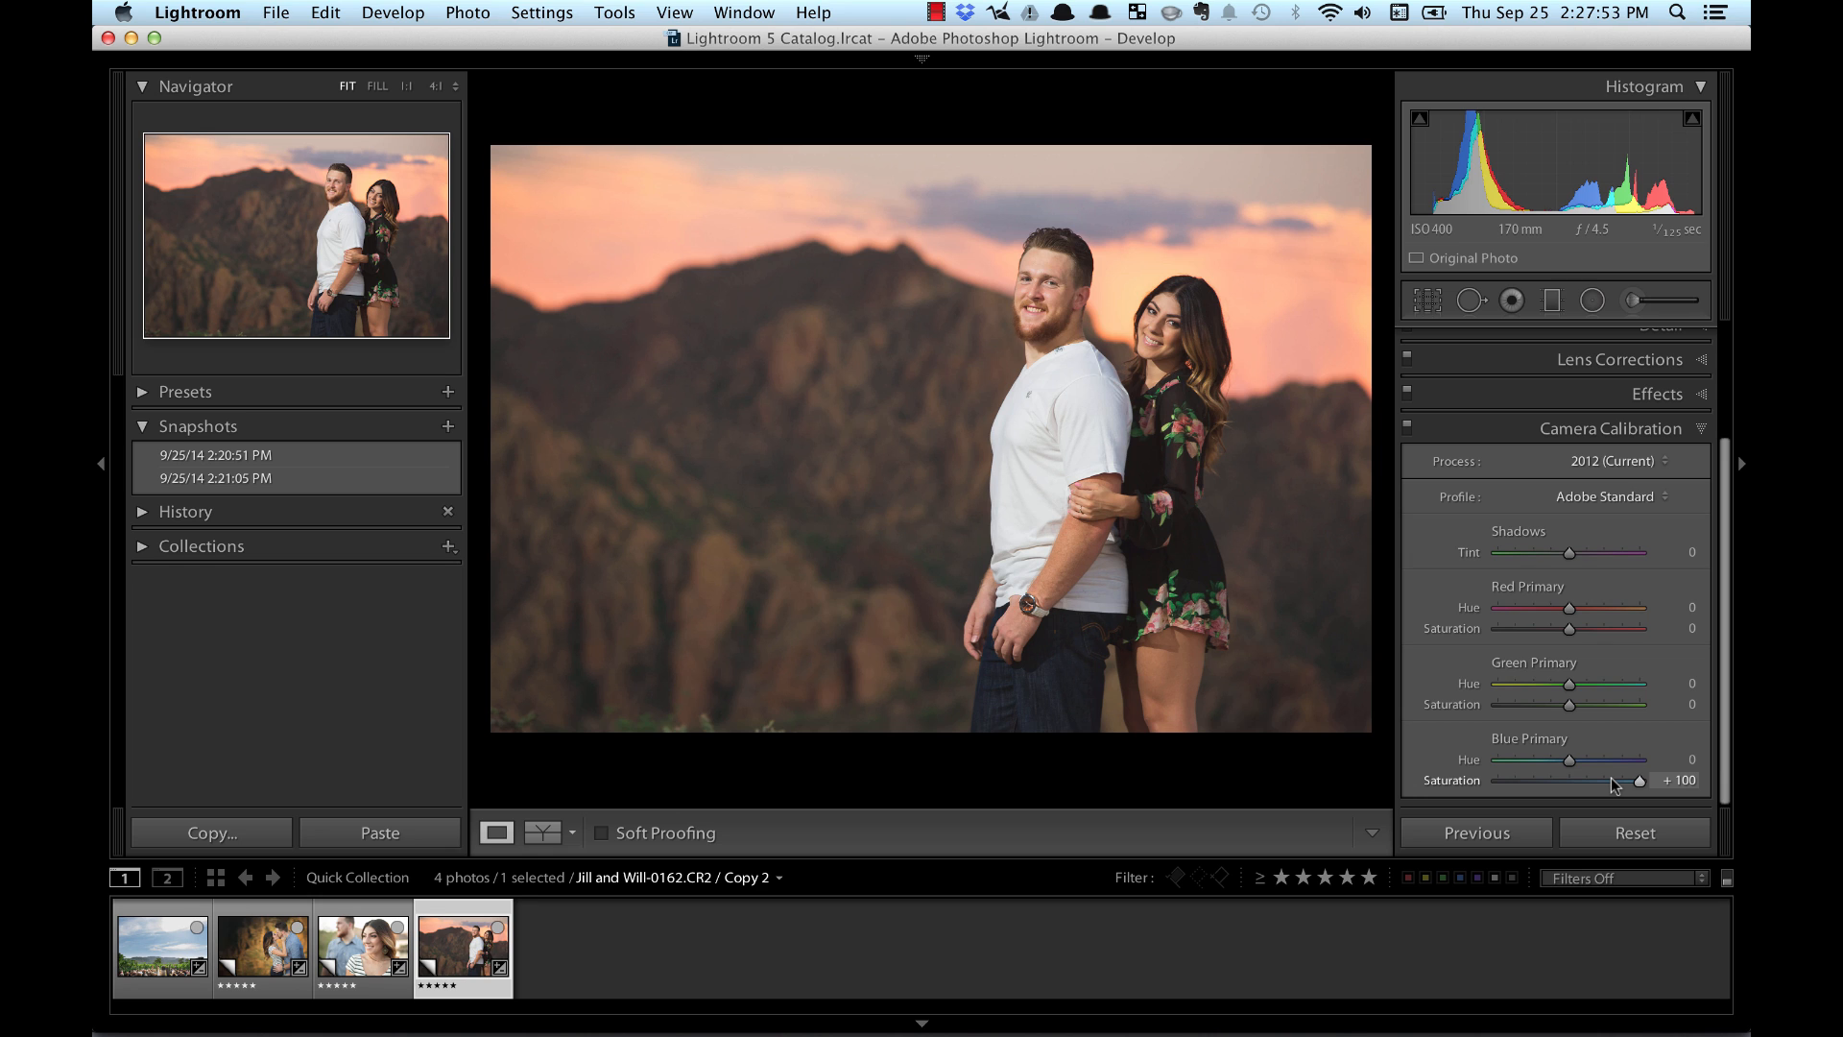
left_click(544, 832)
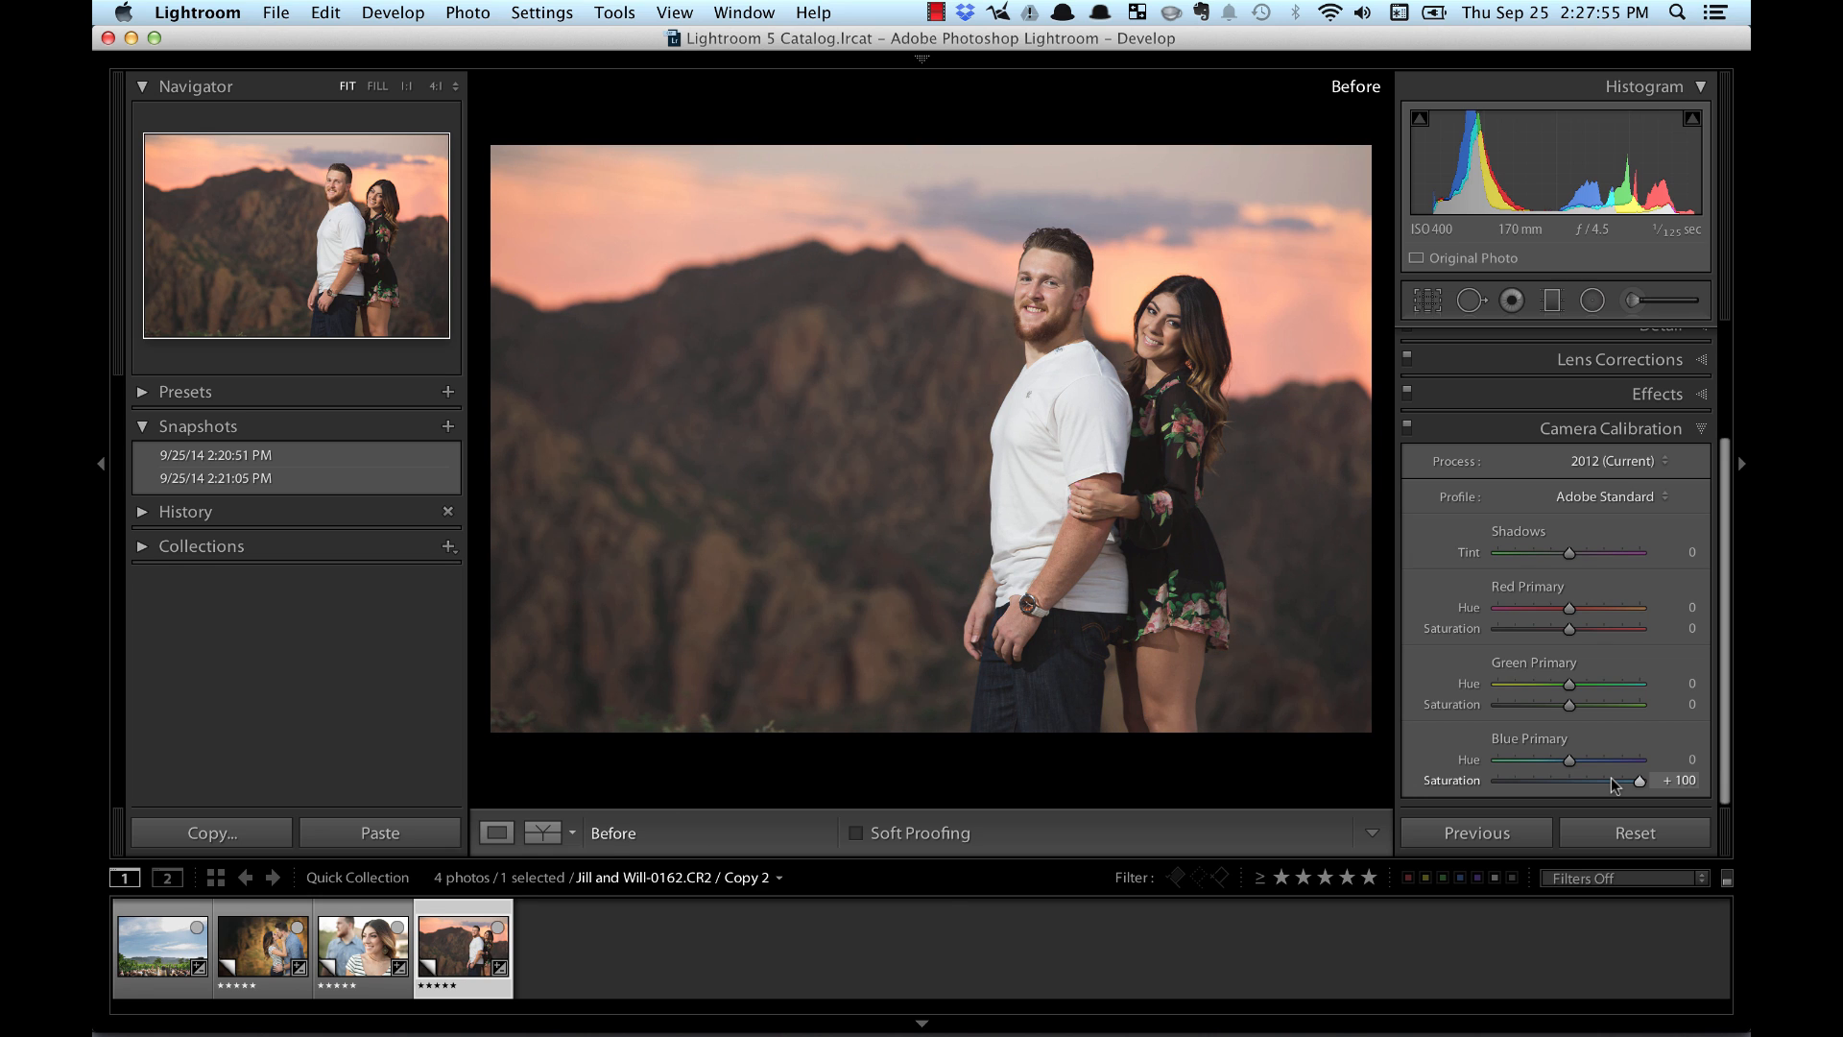
left_click(362, 956)
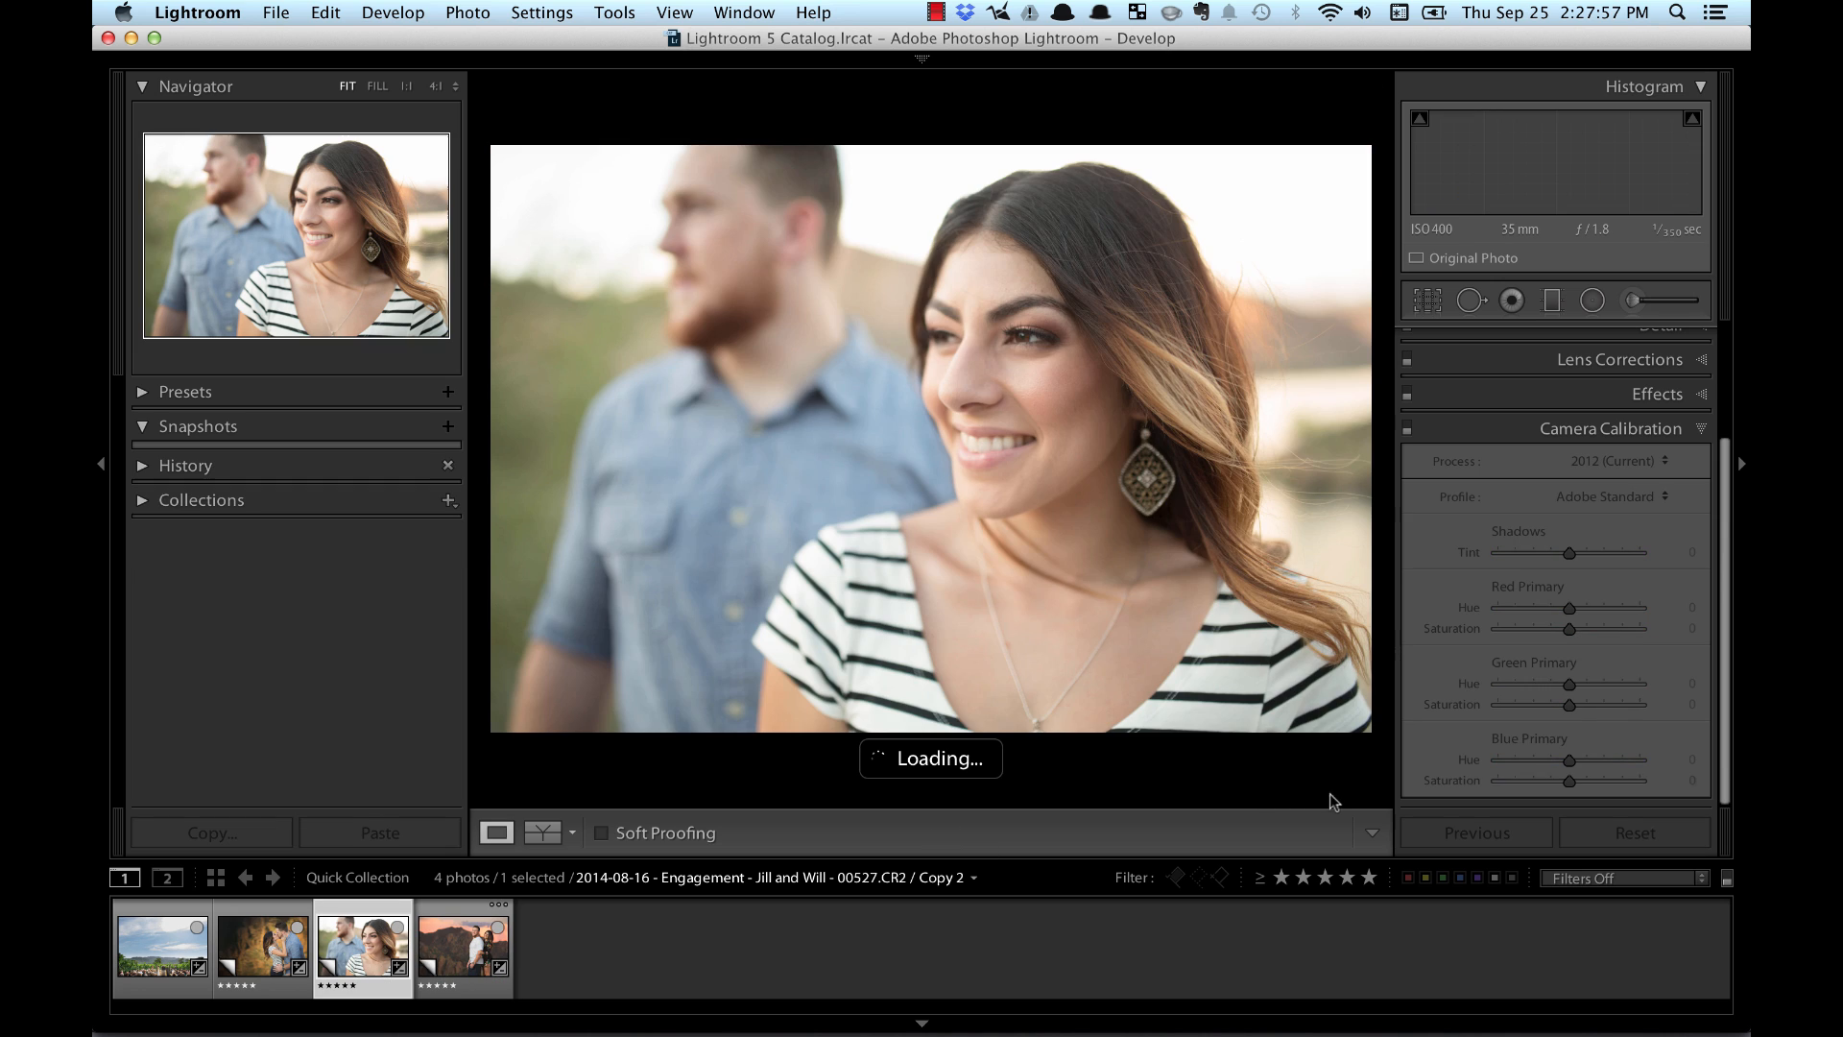
Step: Push the striped portrait's Blue Primary Saturation to +100 and compare Before and After
left_click_drag(1598, 781, 1565, 781)
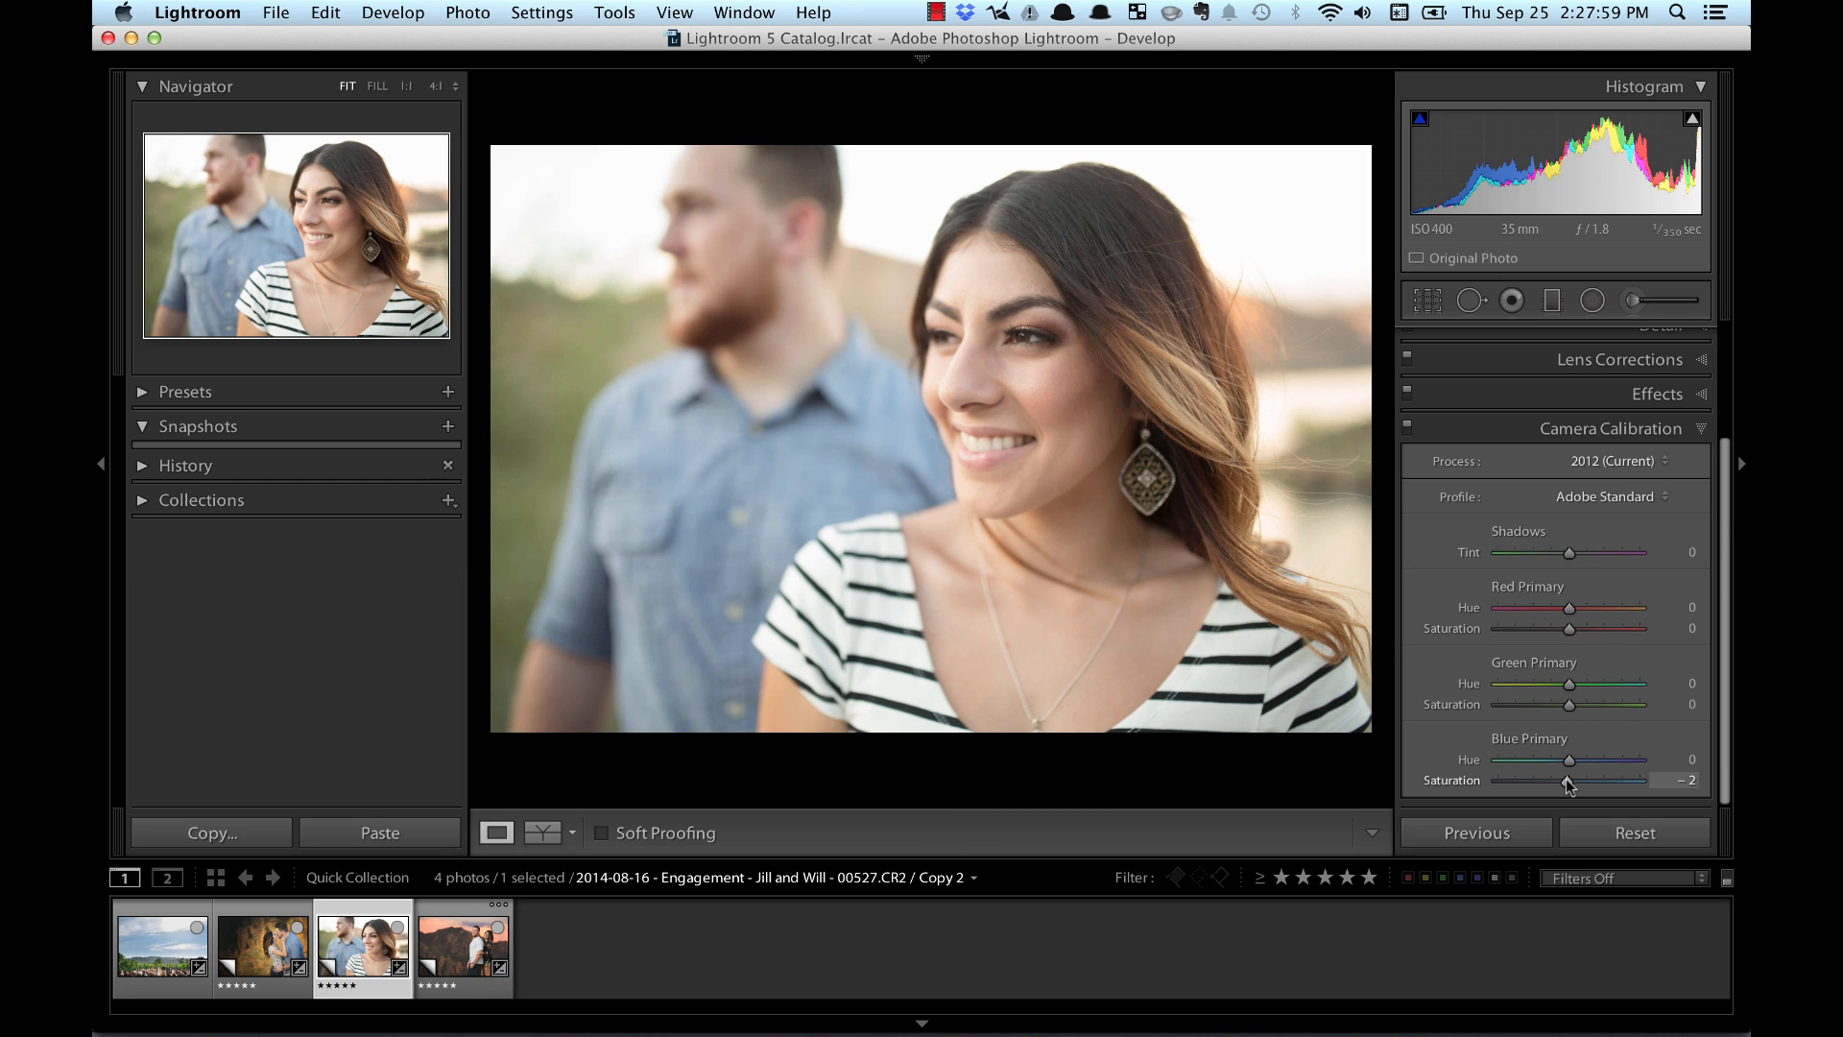
left_click_drag(1567, 780, 1640, 781)
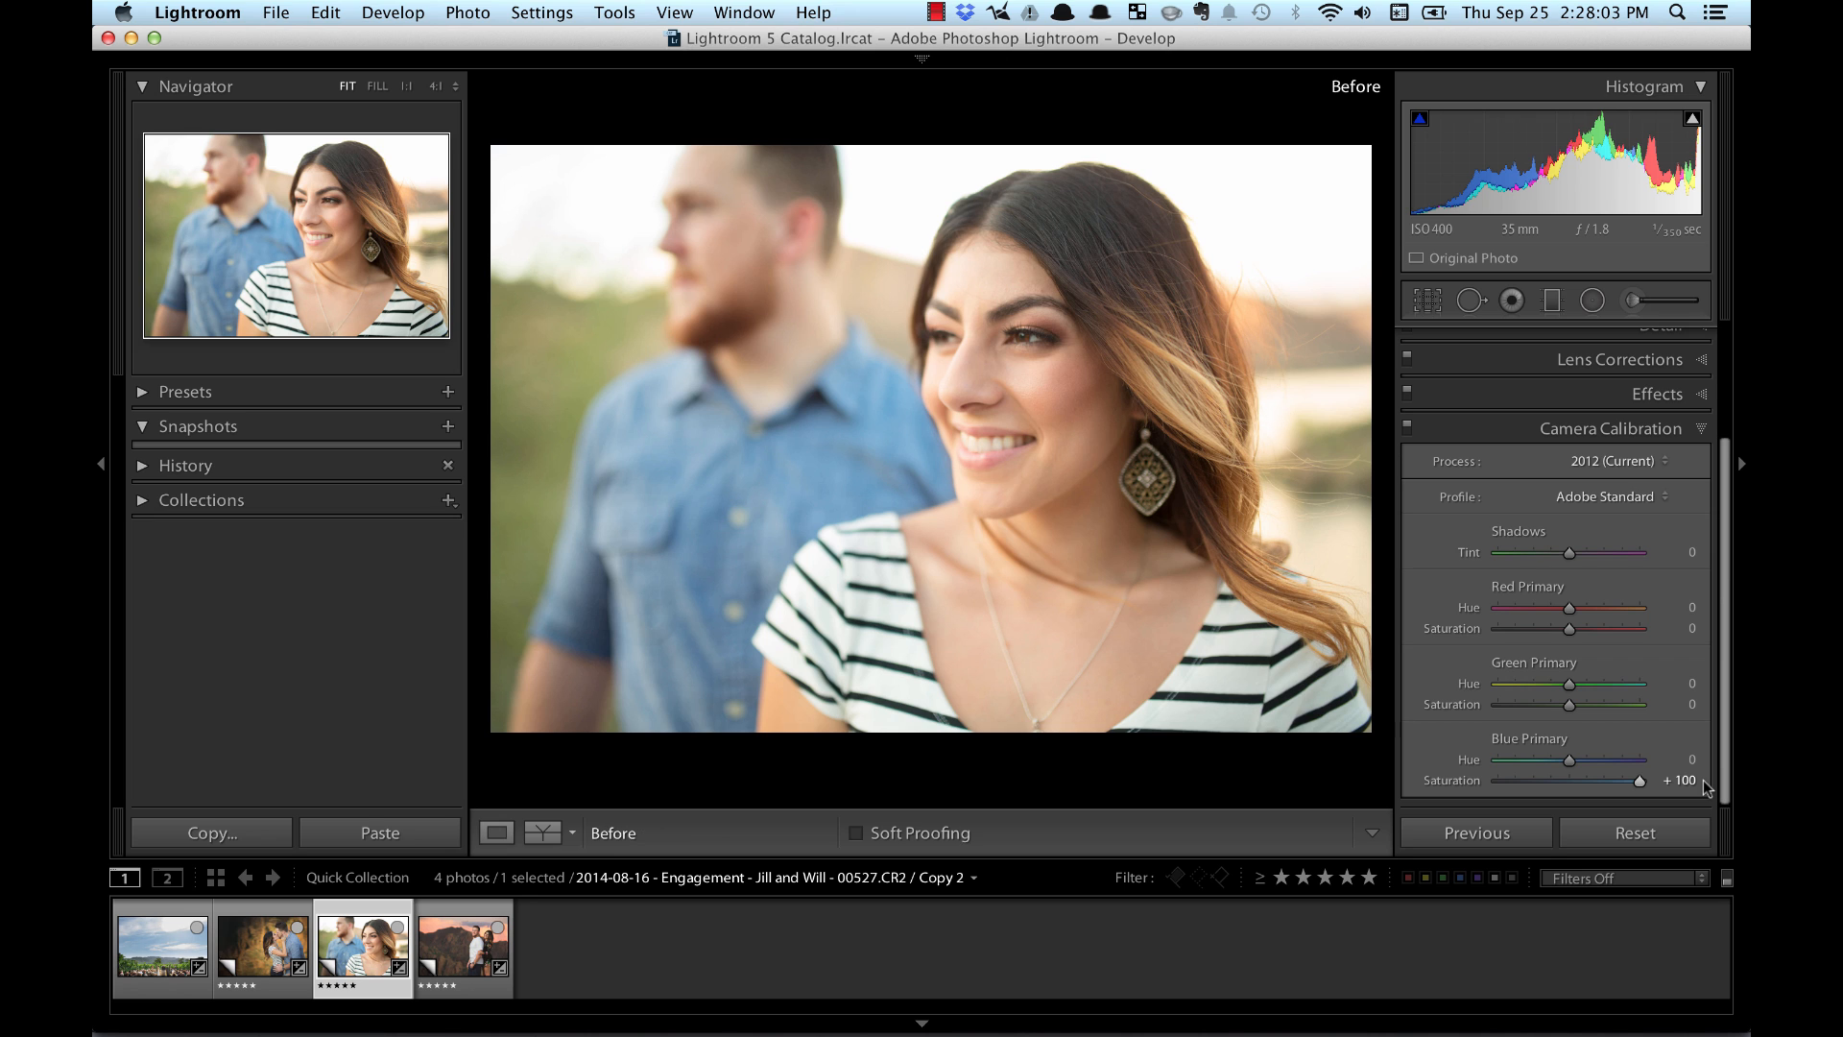
left_click(496, 832)
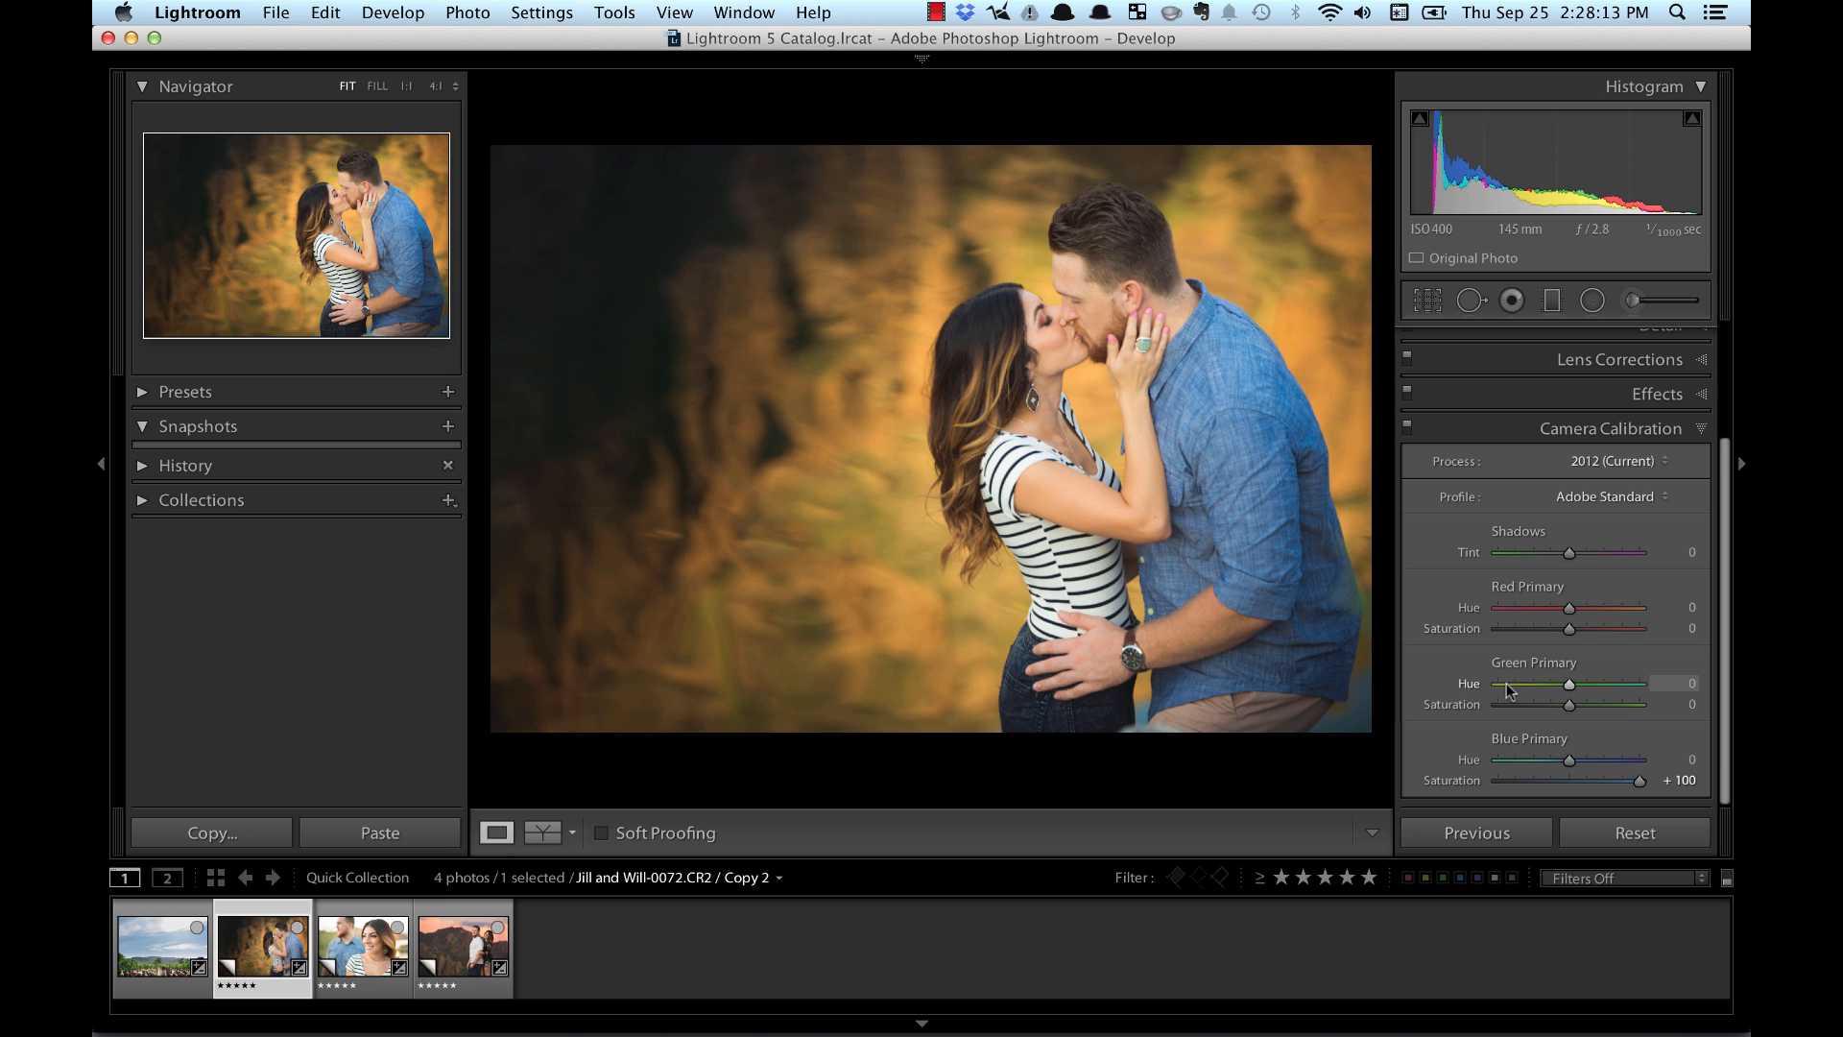
Step: Review the kissing couple photo at +100 blue saturation, then return to the mountain sunset photo
left_click(542, 833)
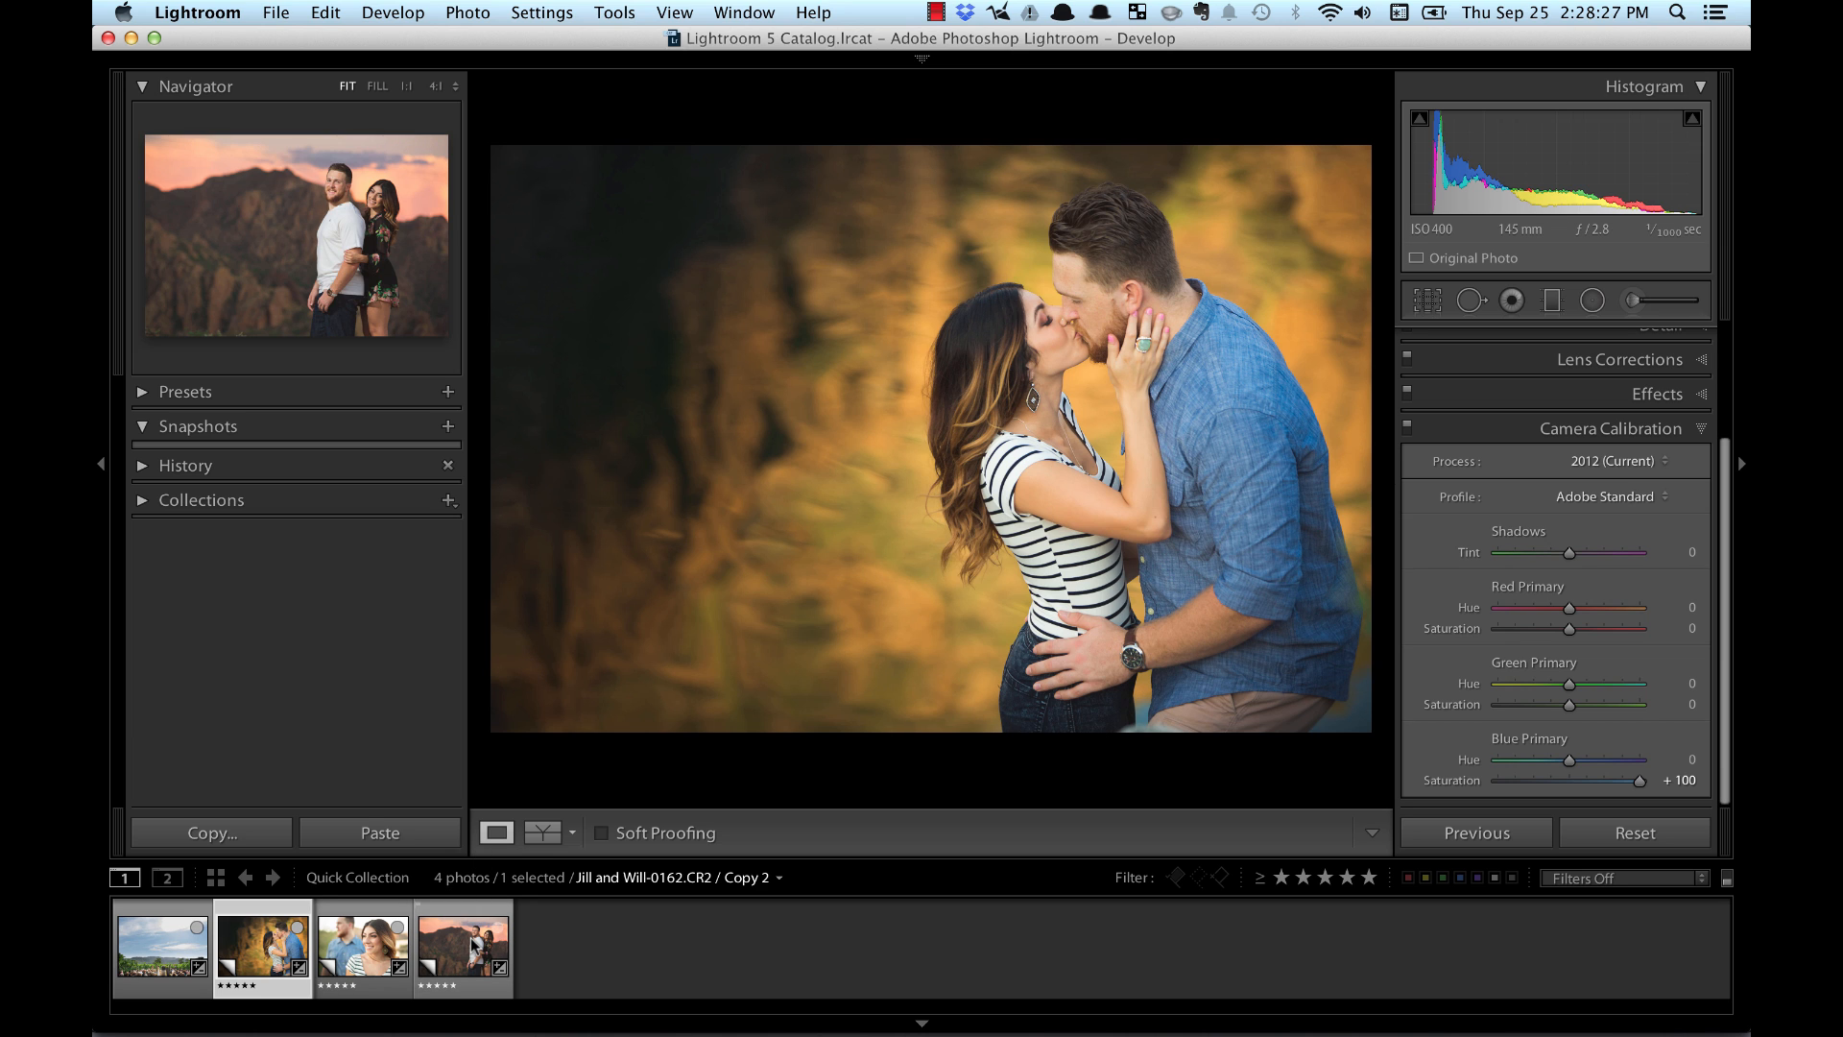
left_click(464, 949)
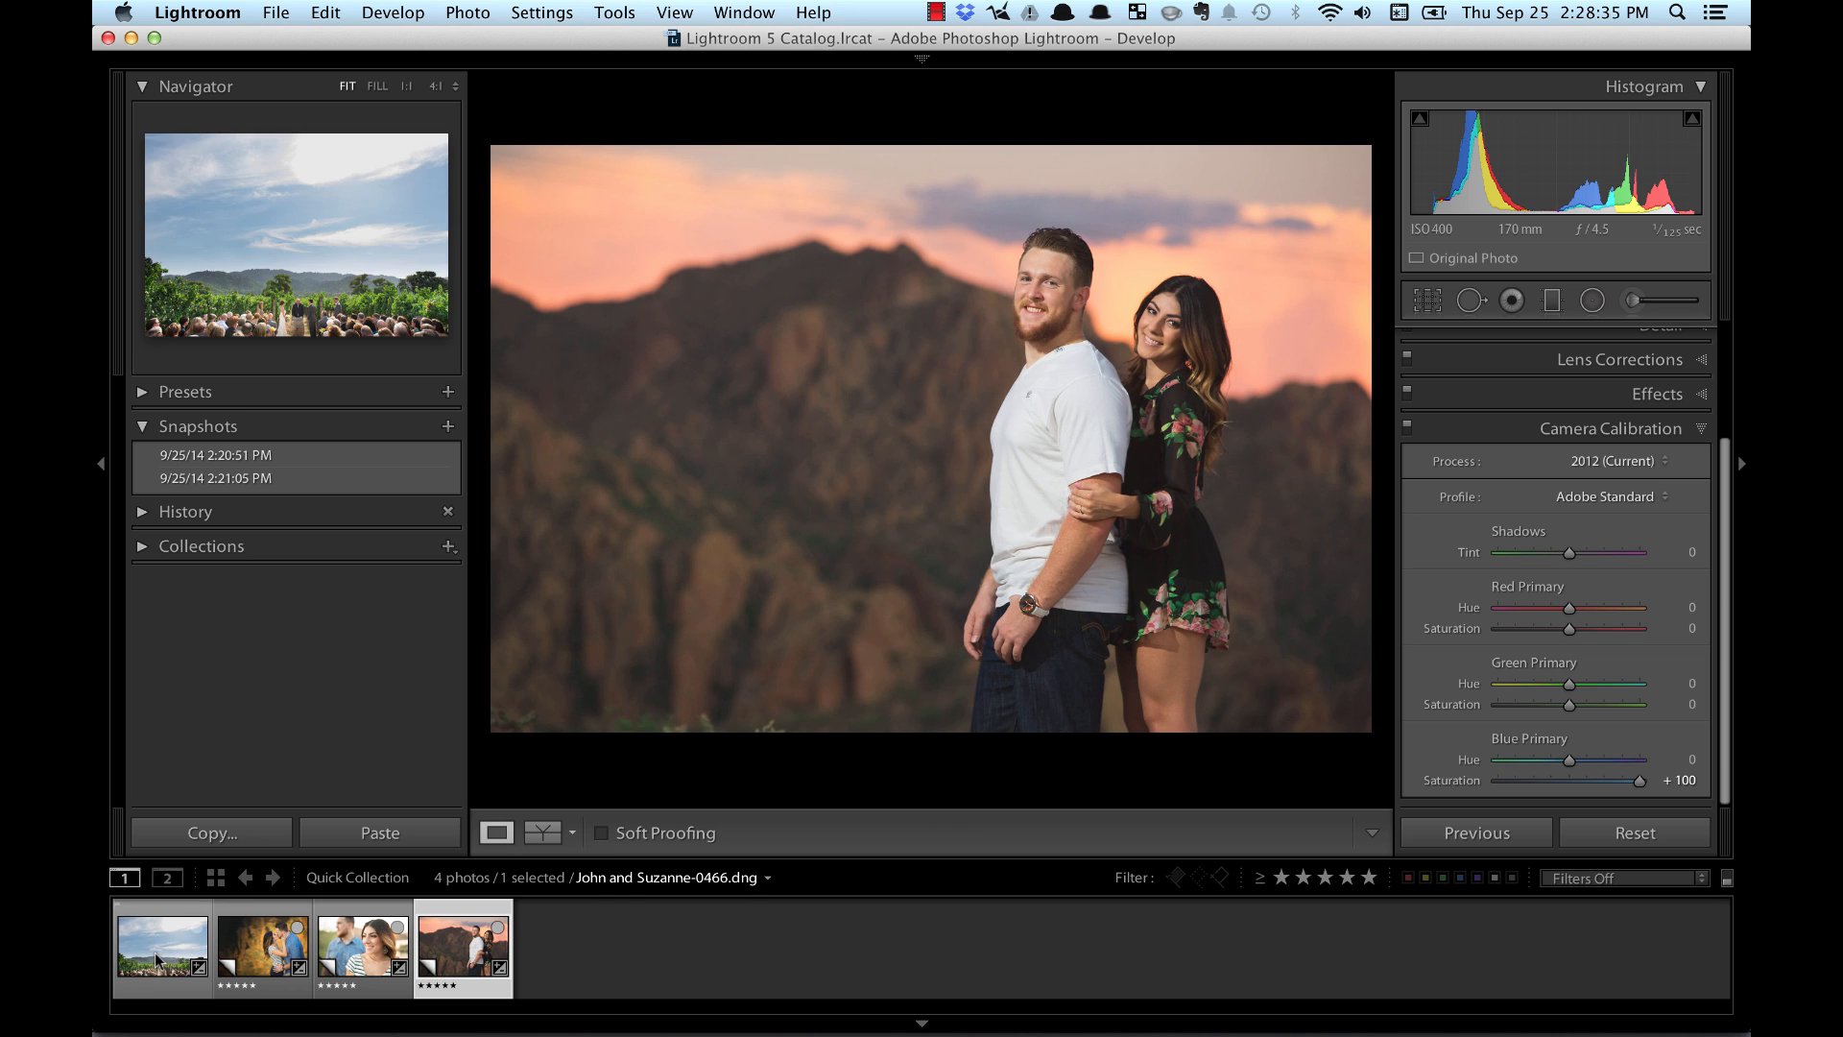
Step: Open the vineyard ceremony photo, set Blue Primary Saturation to +100, and compare Before/After
left_click(159, 960)
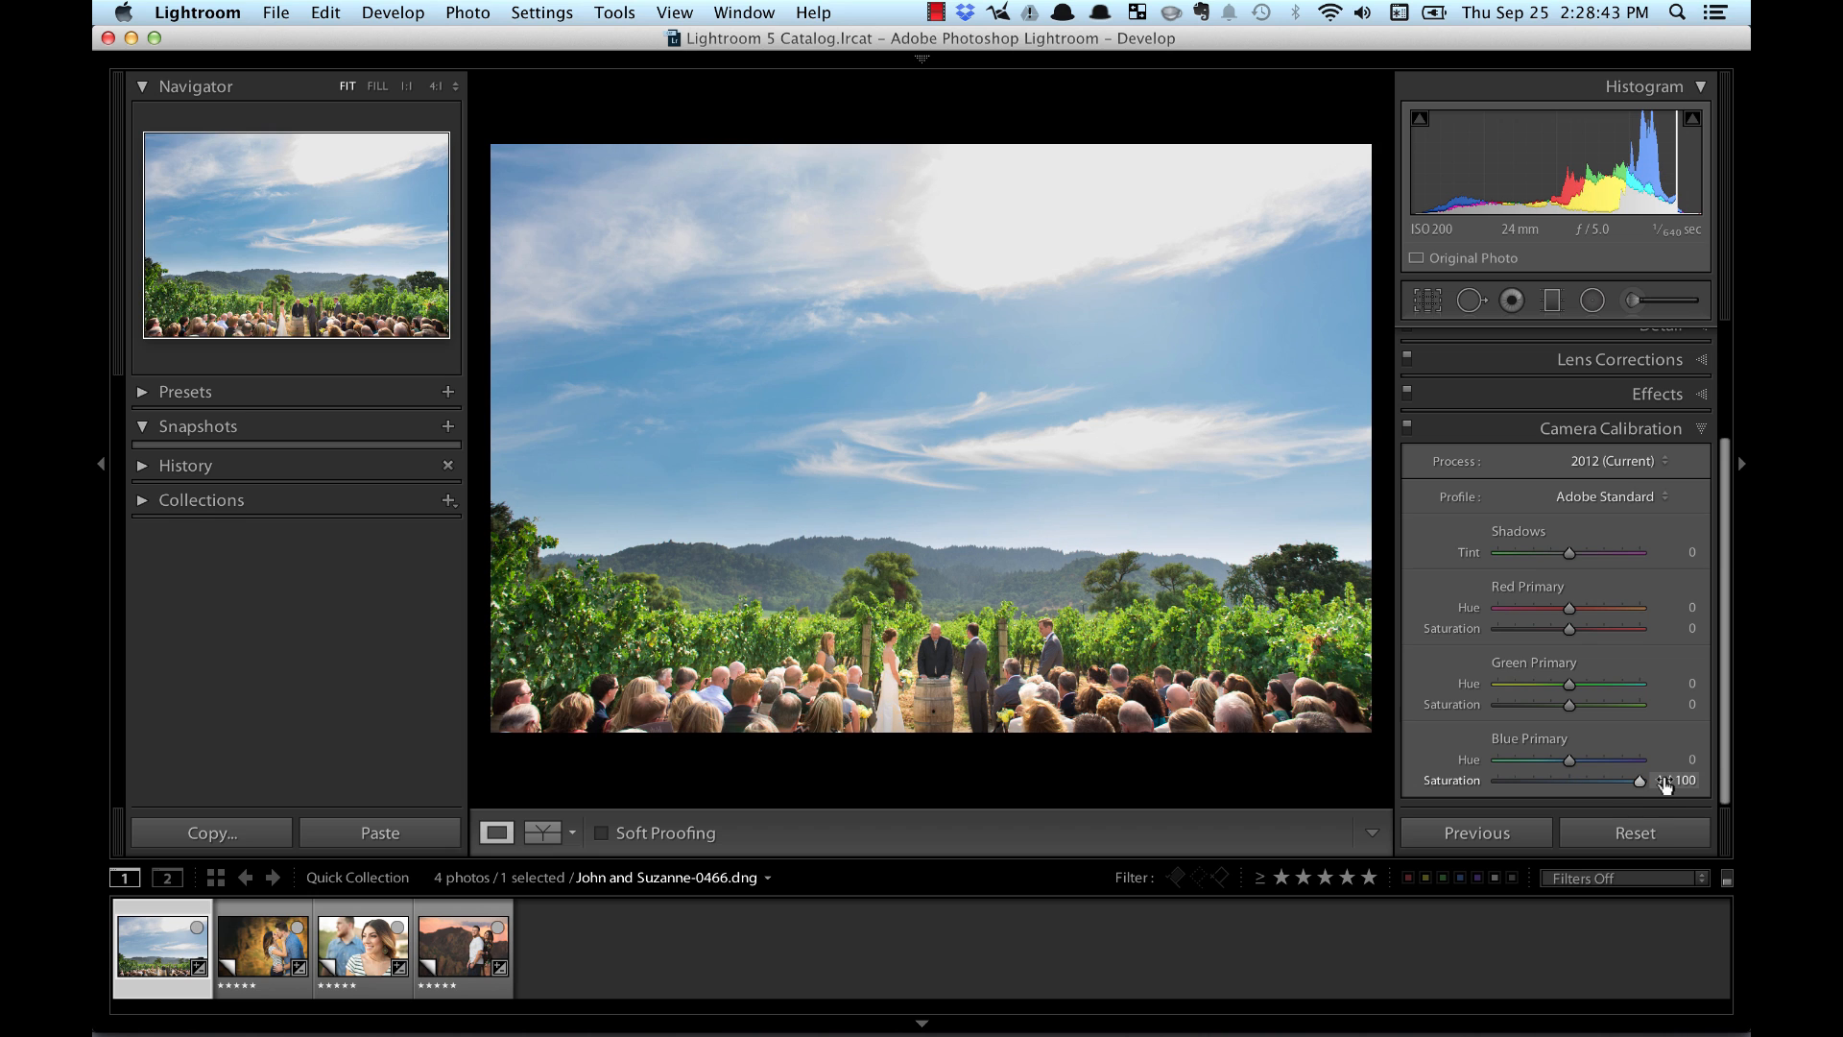
left_click_drag(1642, 781, 1643, 781)
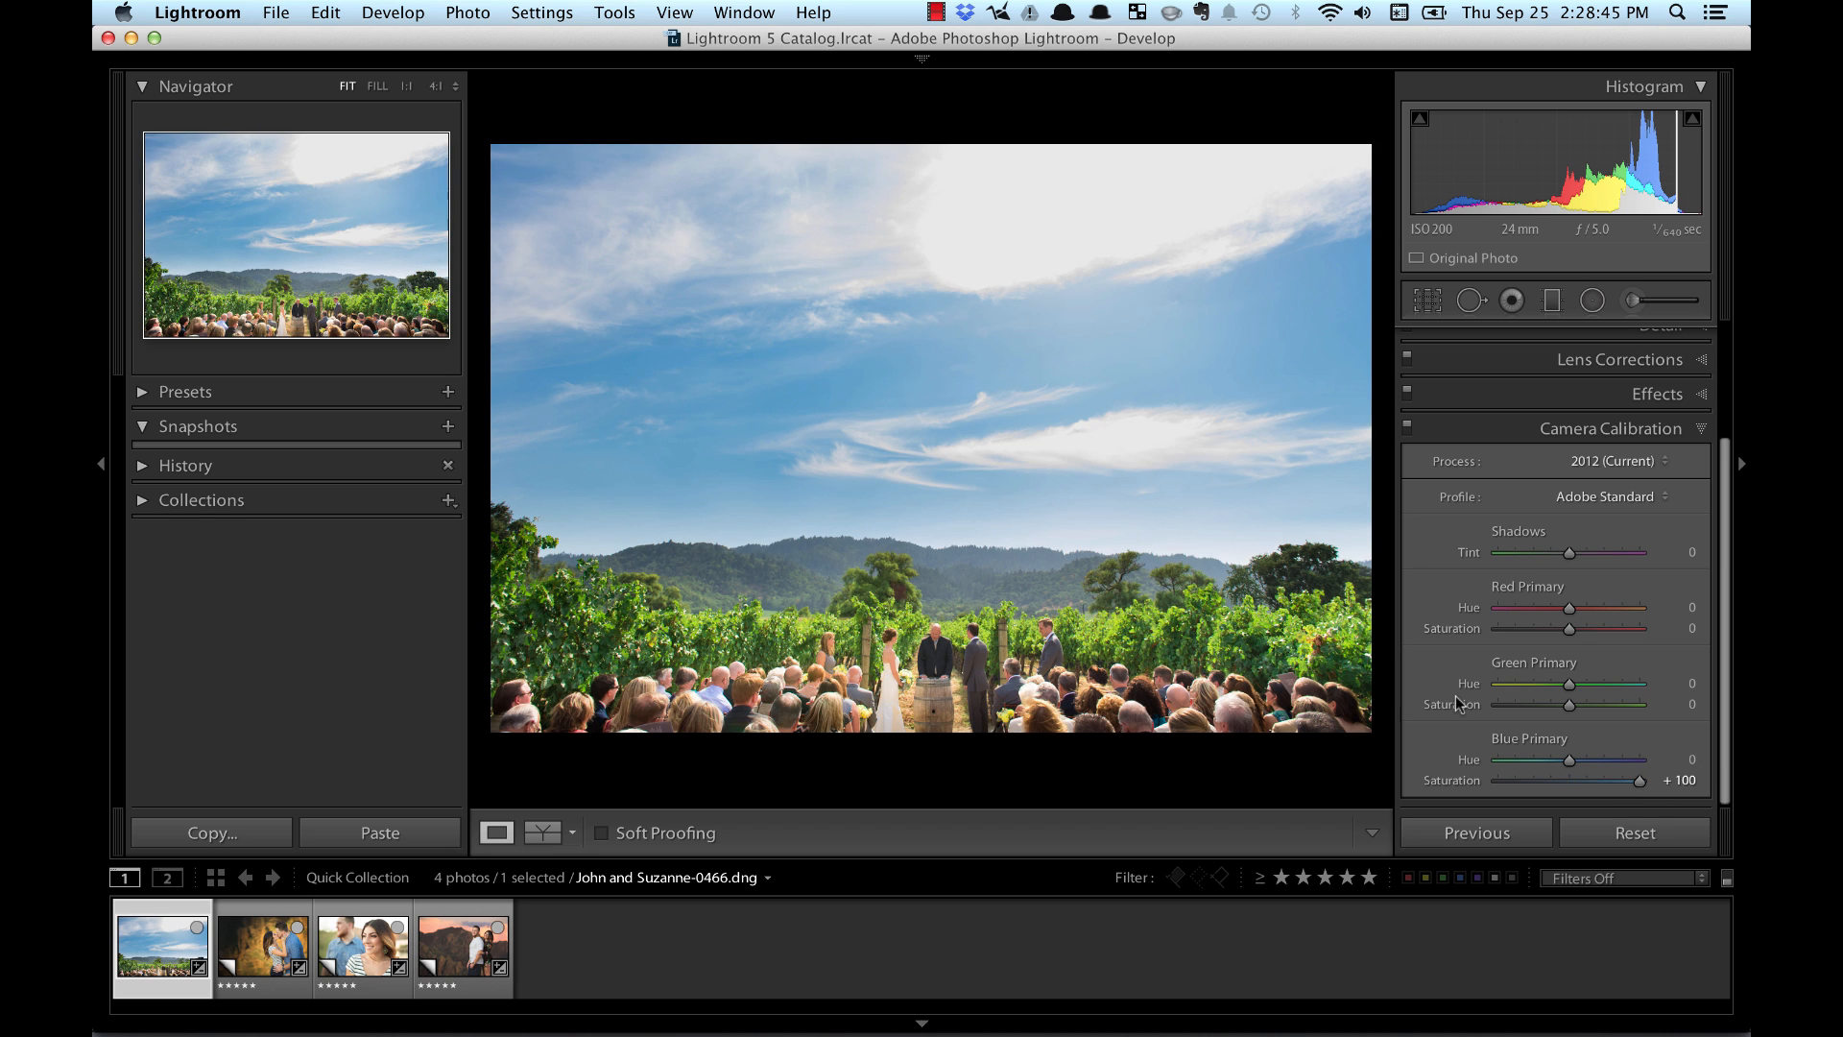
left_click(497, 832)
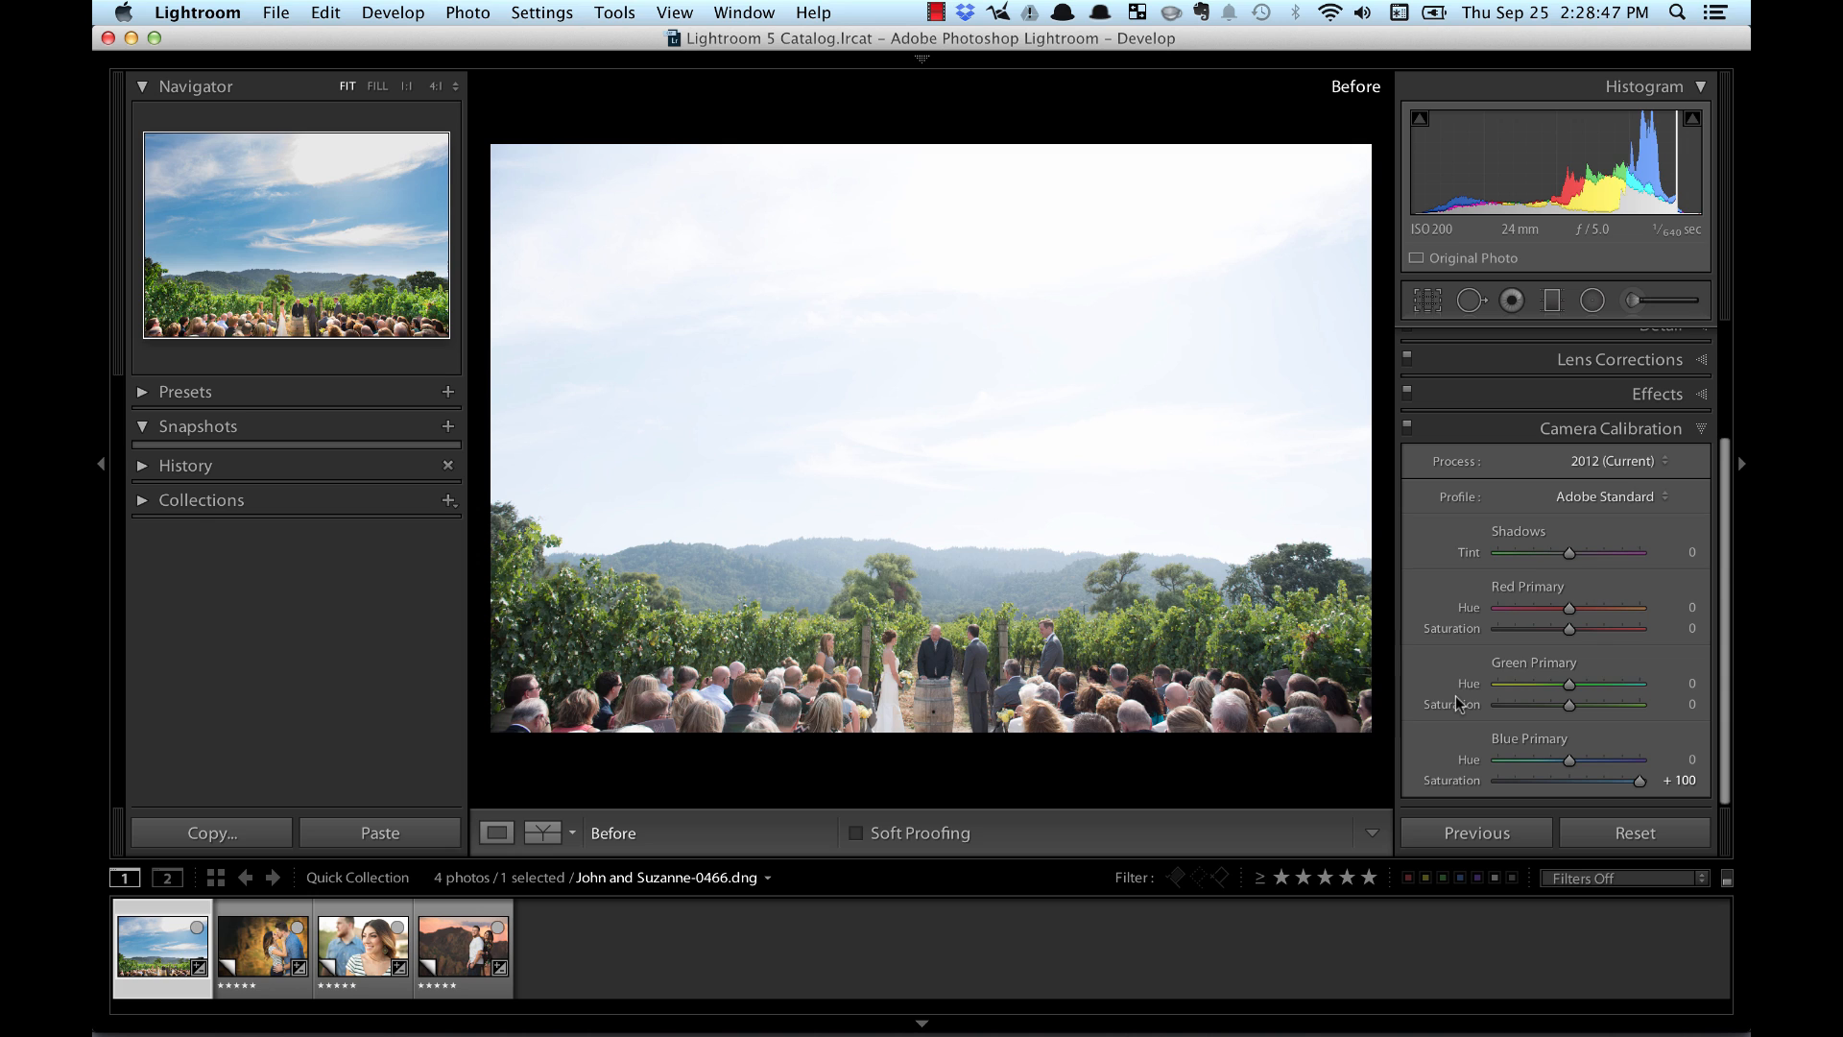
left_click(496, 832)
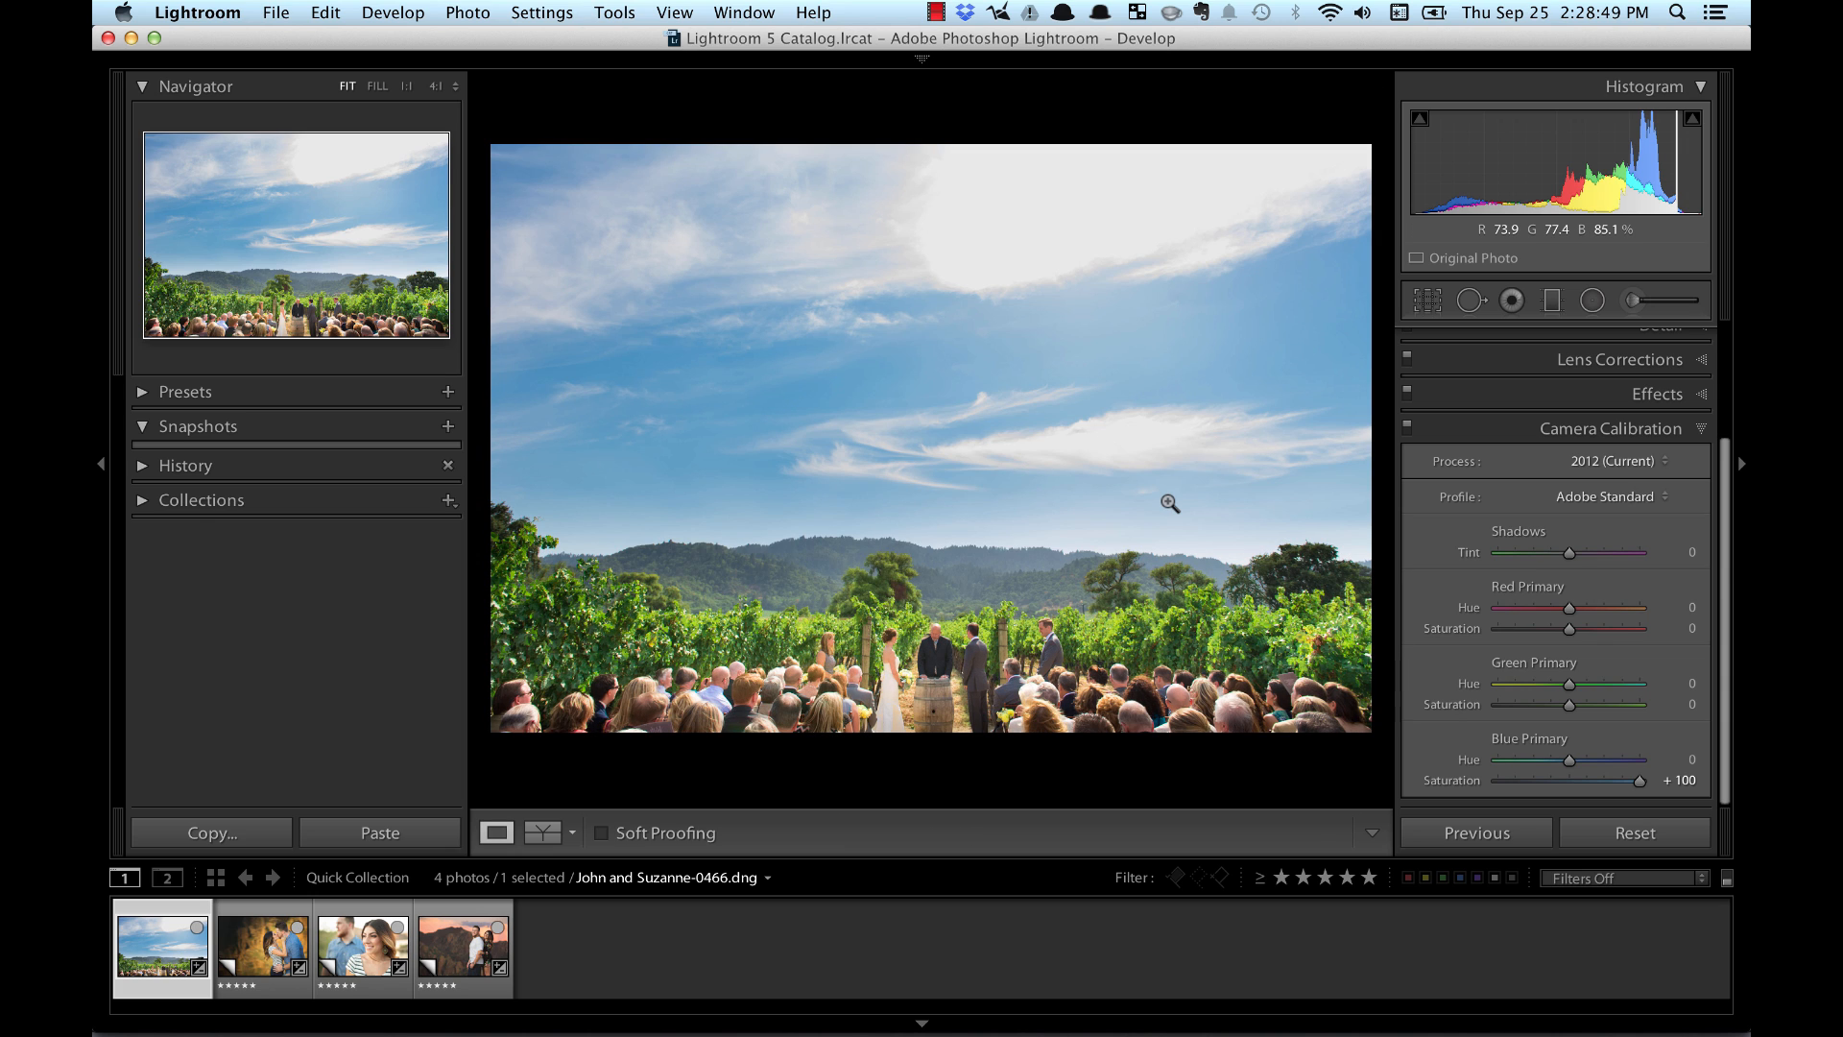